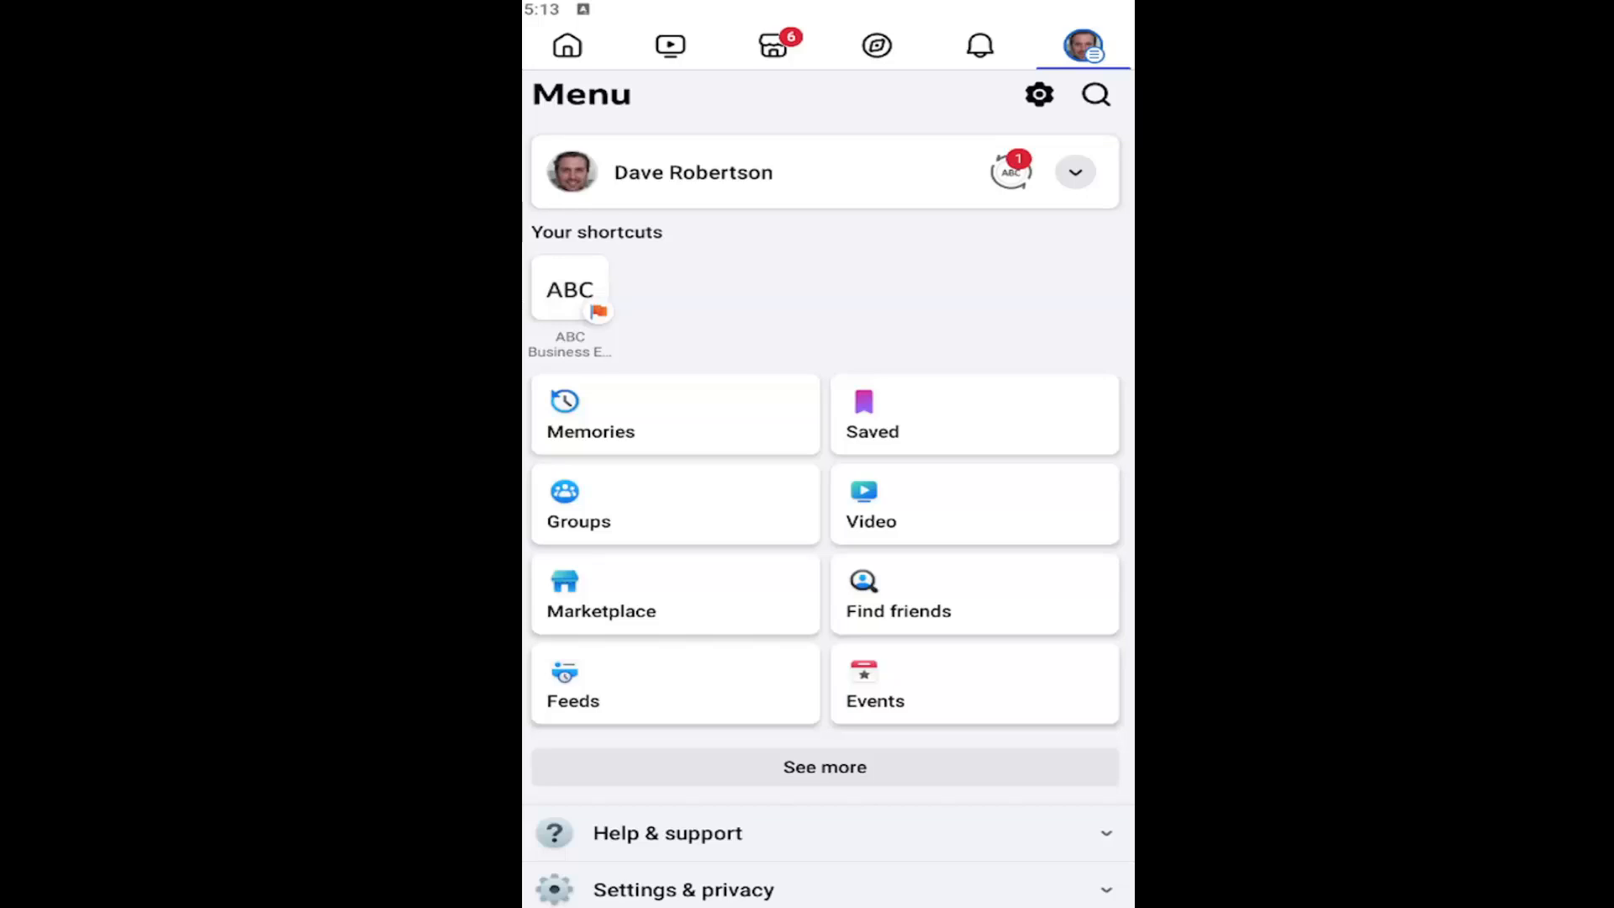
{"action": "mouse_move", "coordinate": [1041, 299]}
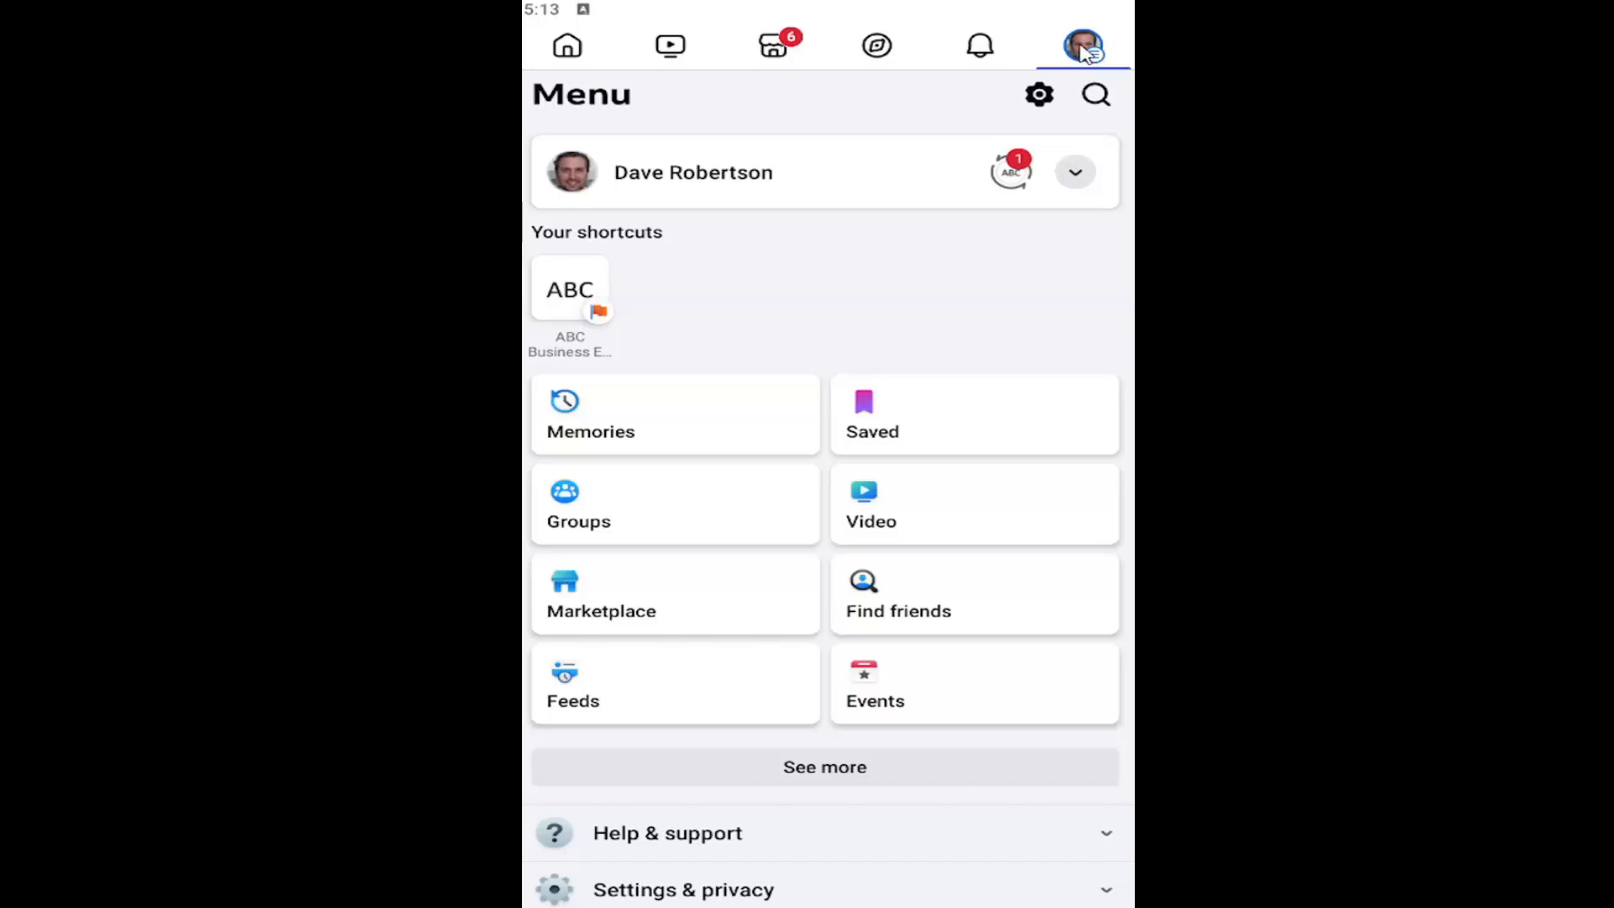
Step: From the Menu, go through Settings & privacy into Settings and scroll to the Your activity section
{"action": "scroll", "scroll_direction": "down", "scroll_amount": 3}
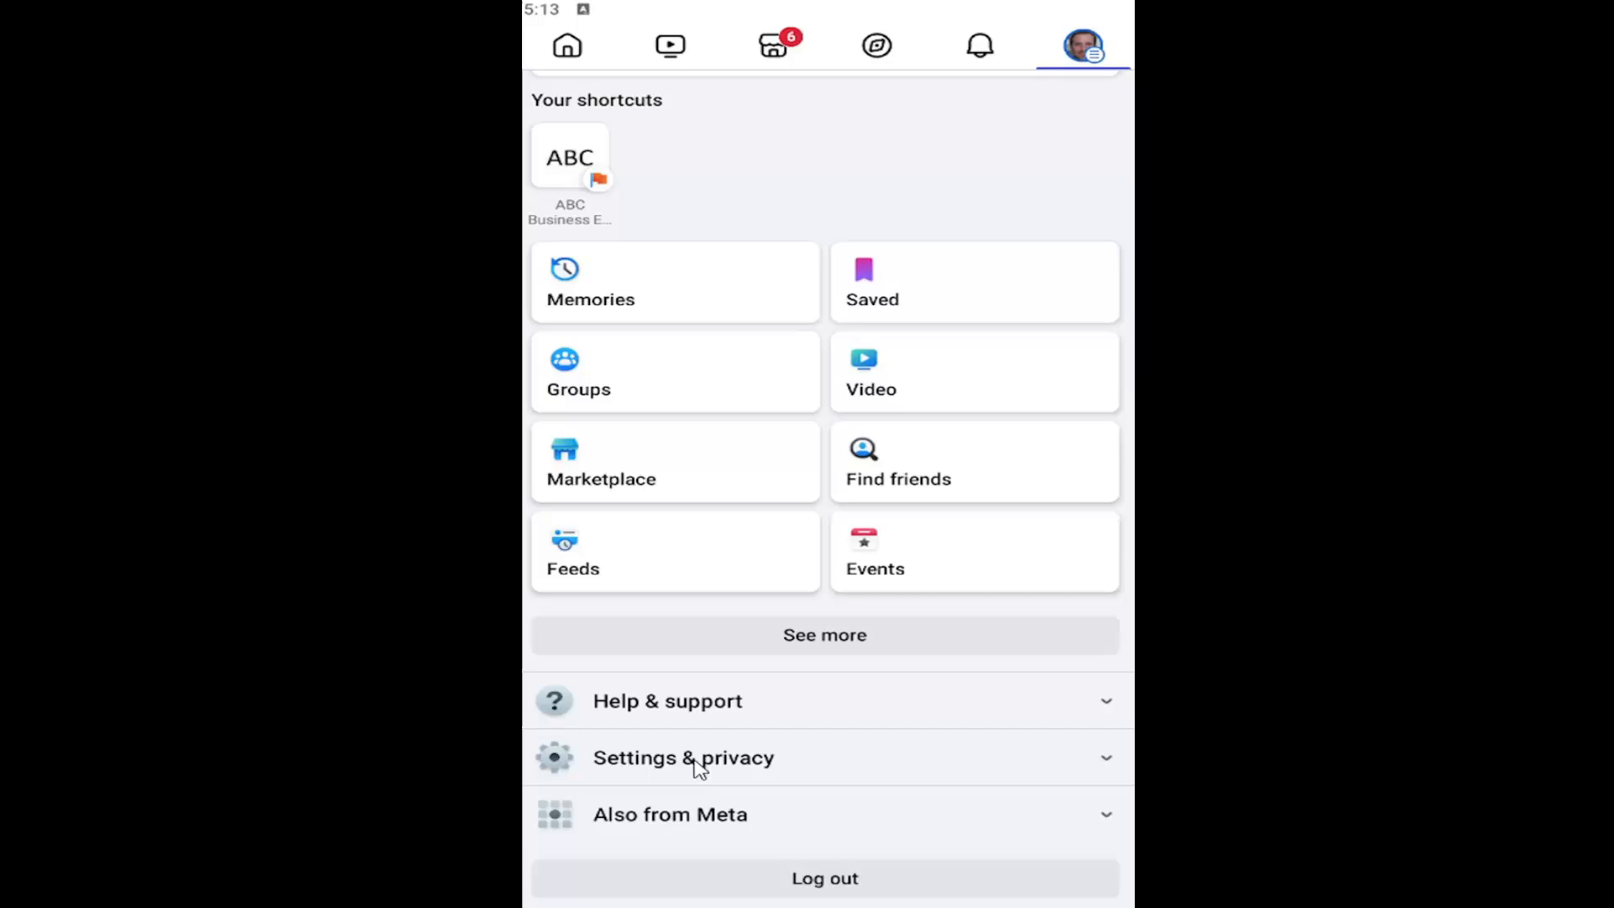
{"action": "left_click", "coordinate": [683, 756]}
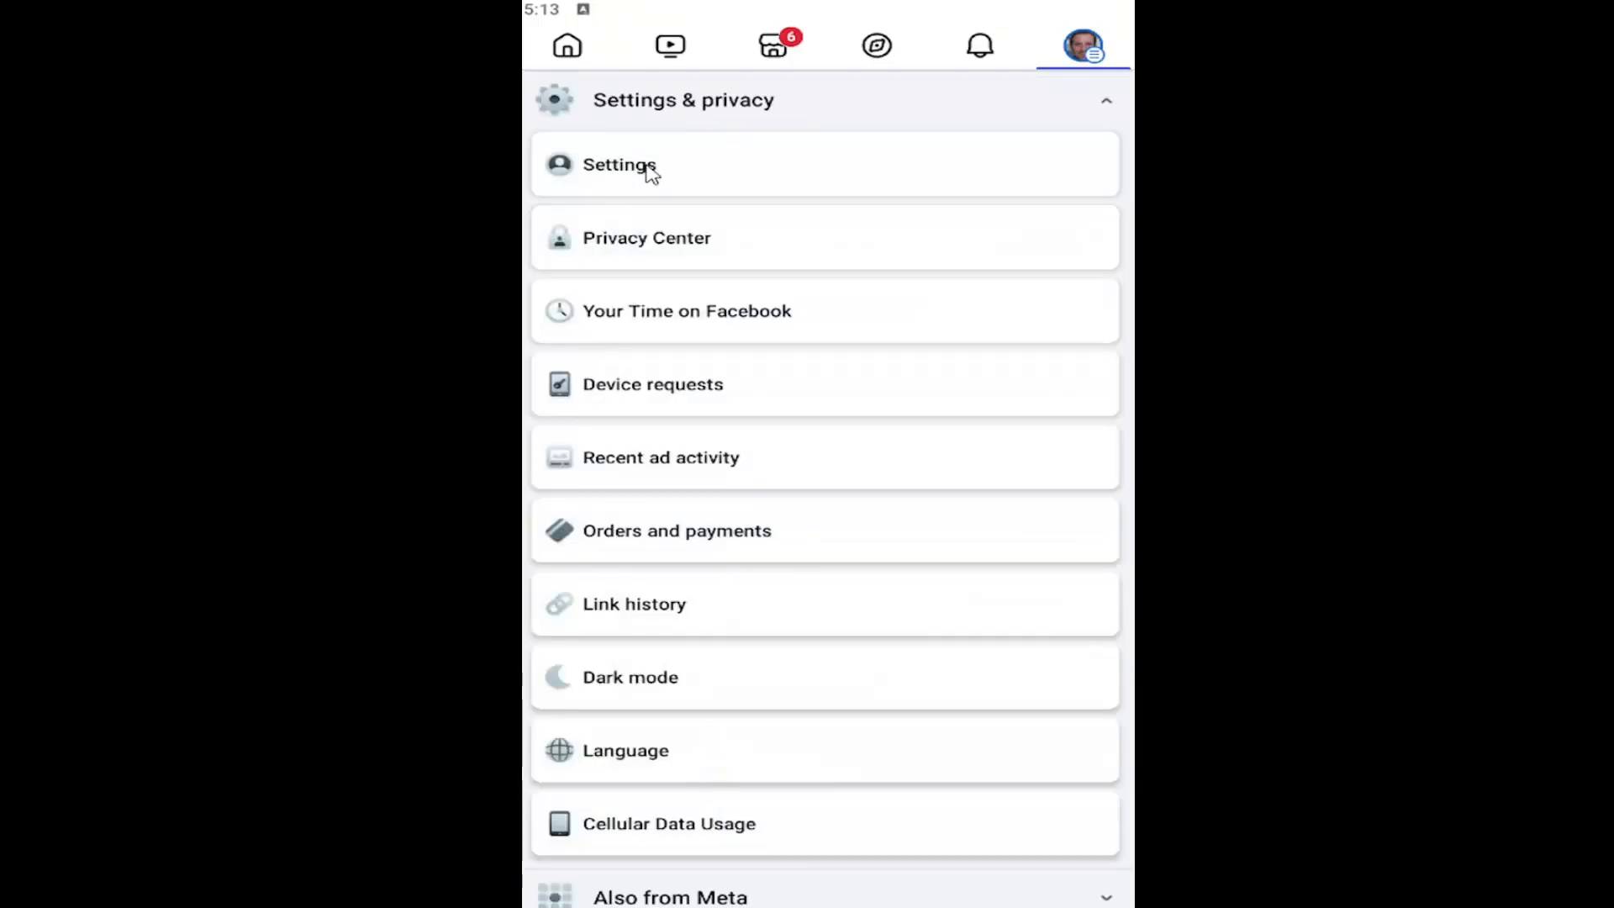
{"action": "left_click", "coordinate": [619, 164]}
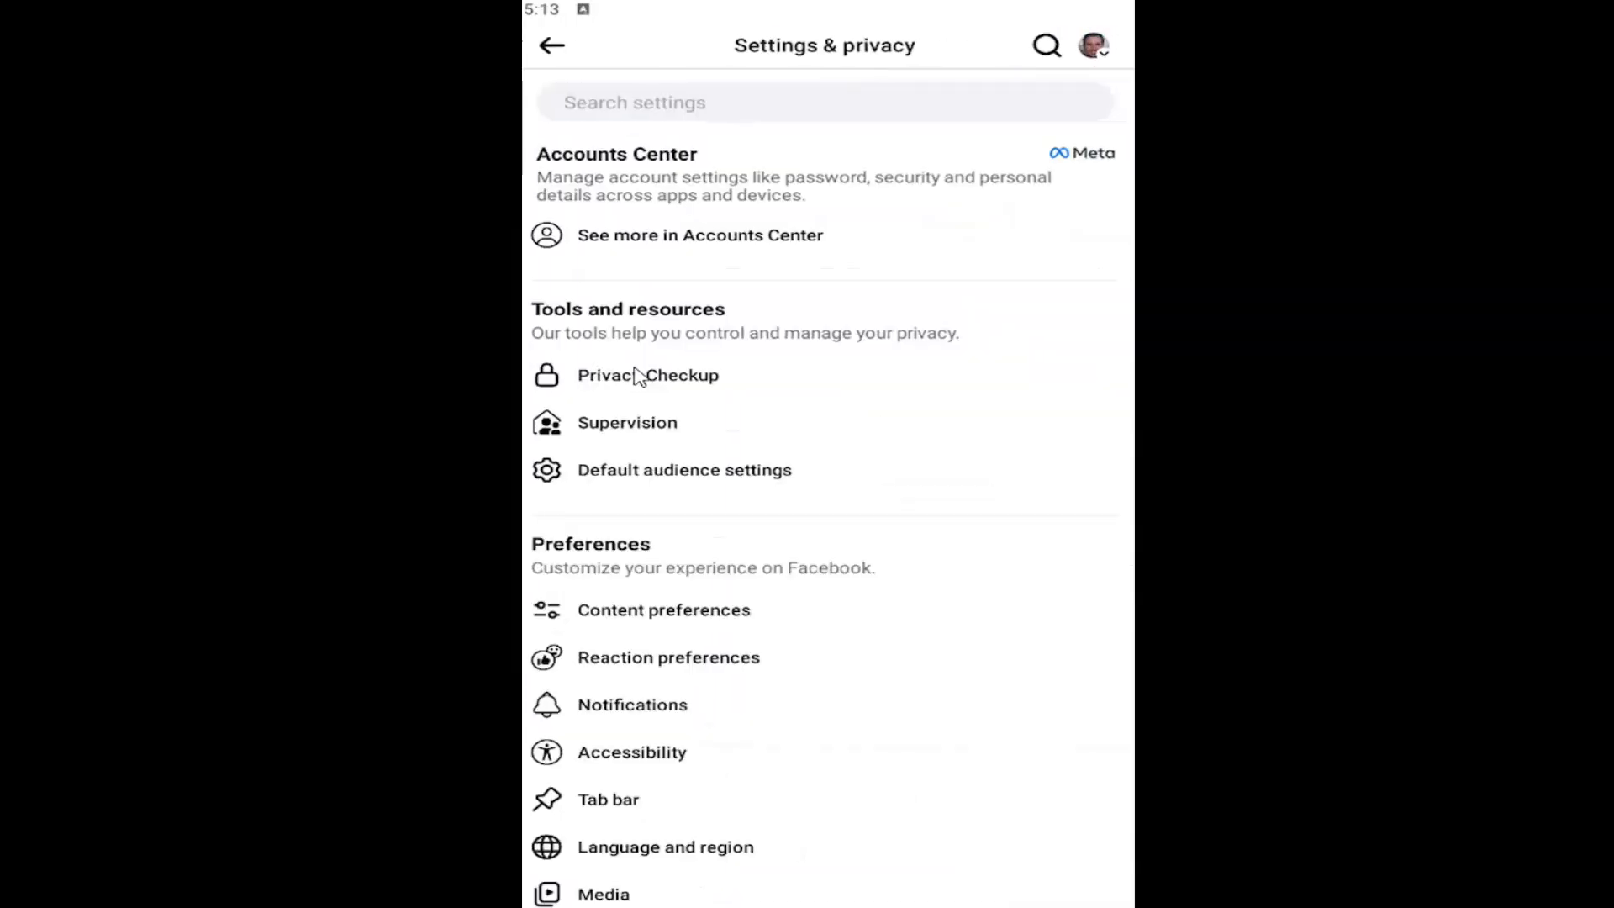
{"action": "scroll", "scroll_direction": "down", "scroll_amount": 3}
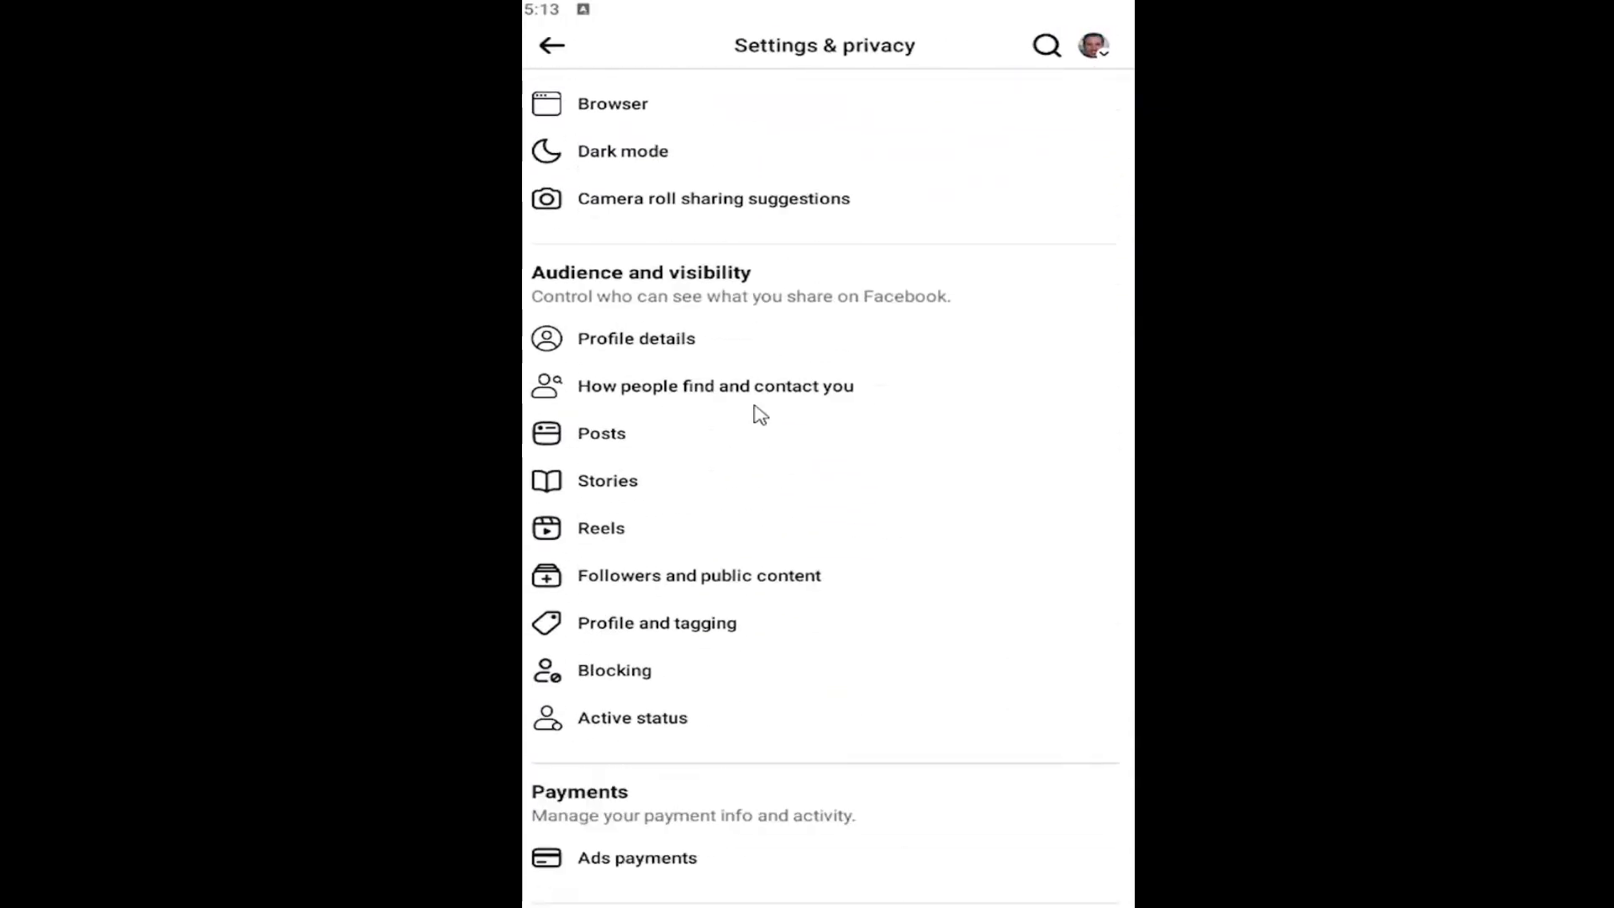
{"action": "scroll", "scroll_direction": "down", "scroll_amount": 3}
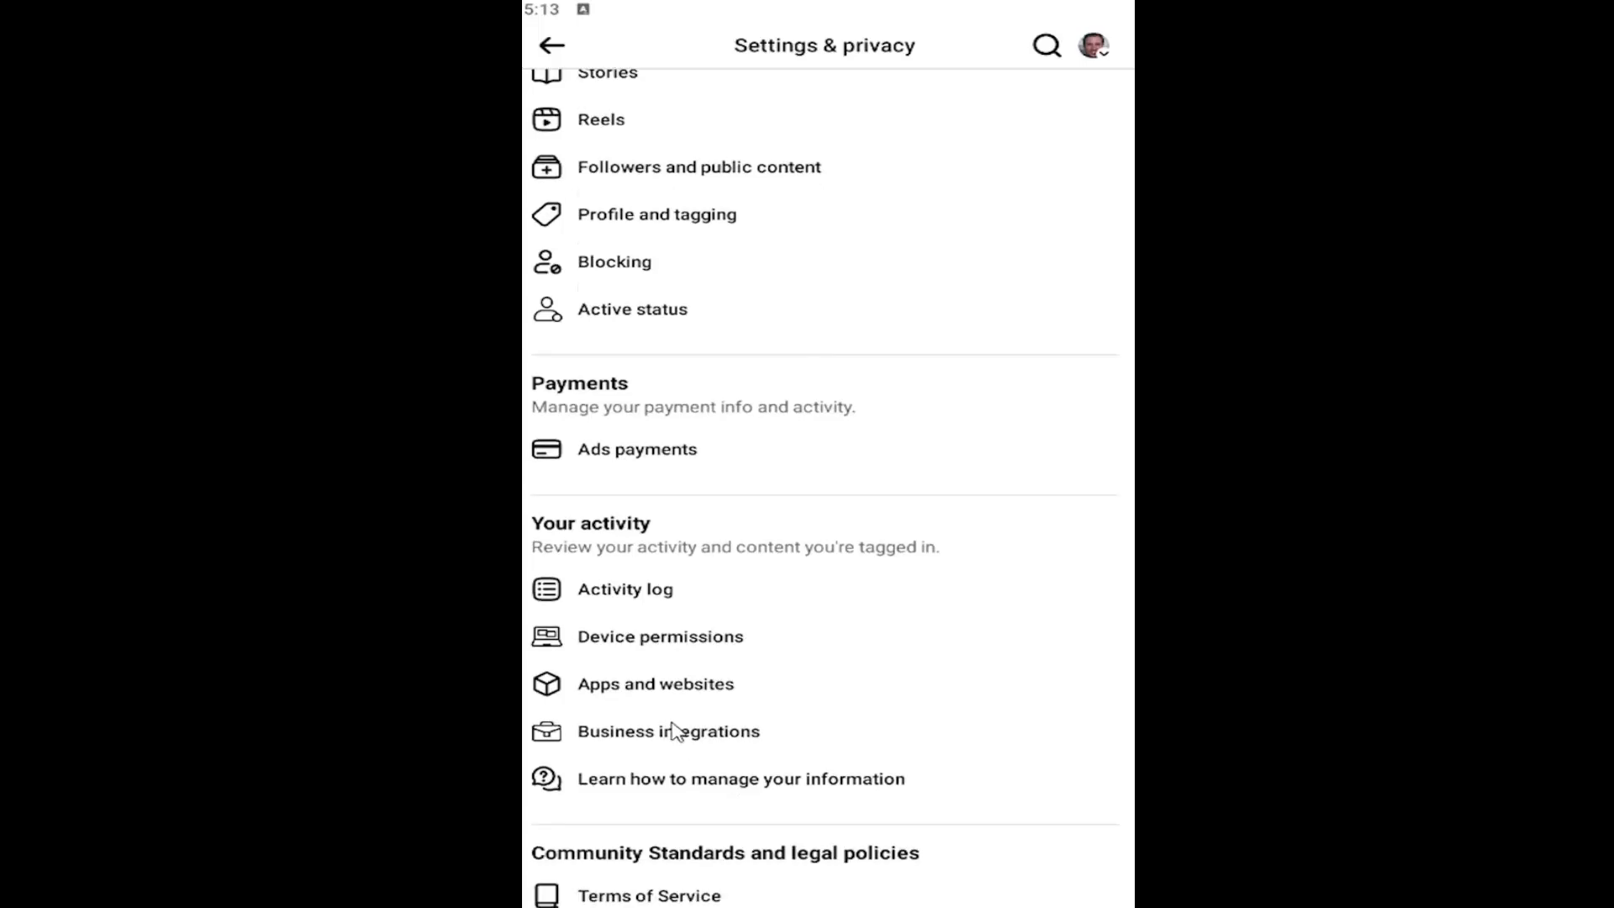
Step: Enter Business integrations, check the empty REMOVED list, then return to the ACTIVE list
{"action": "left_click", "coordinate": [667, 731]}
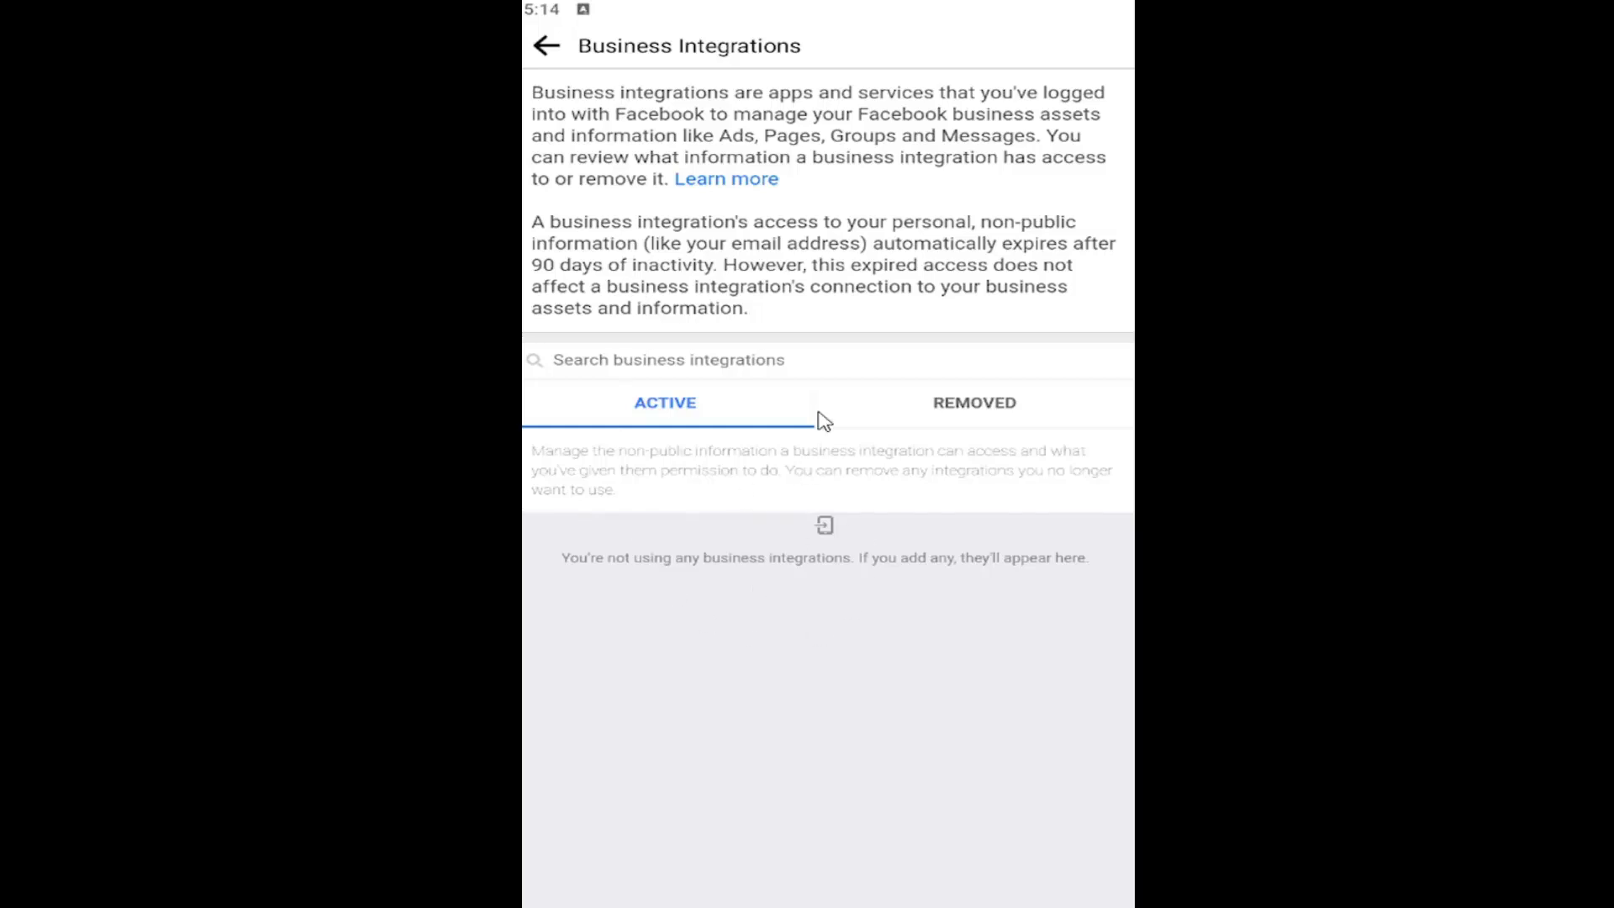
{"action": "mouse_move", "coordinate": [861, 407]}
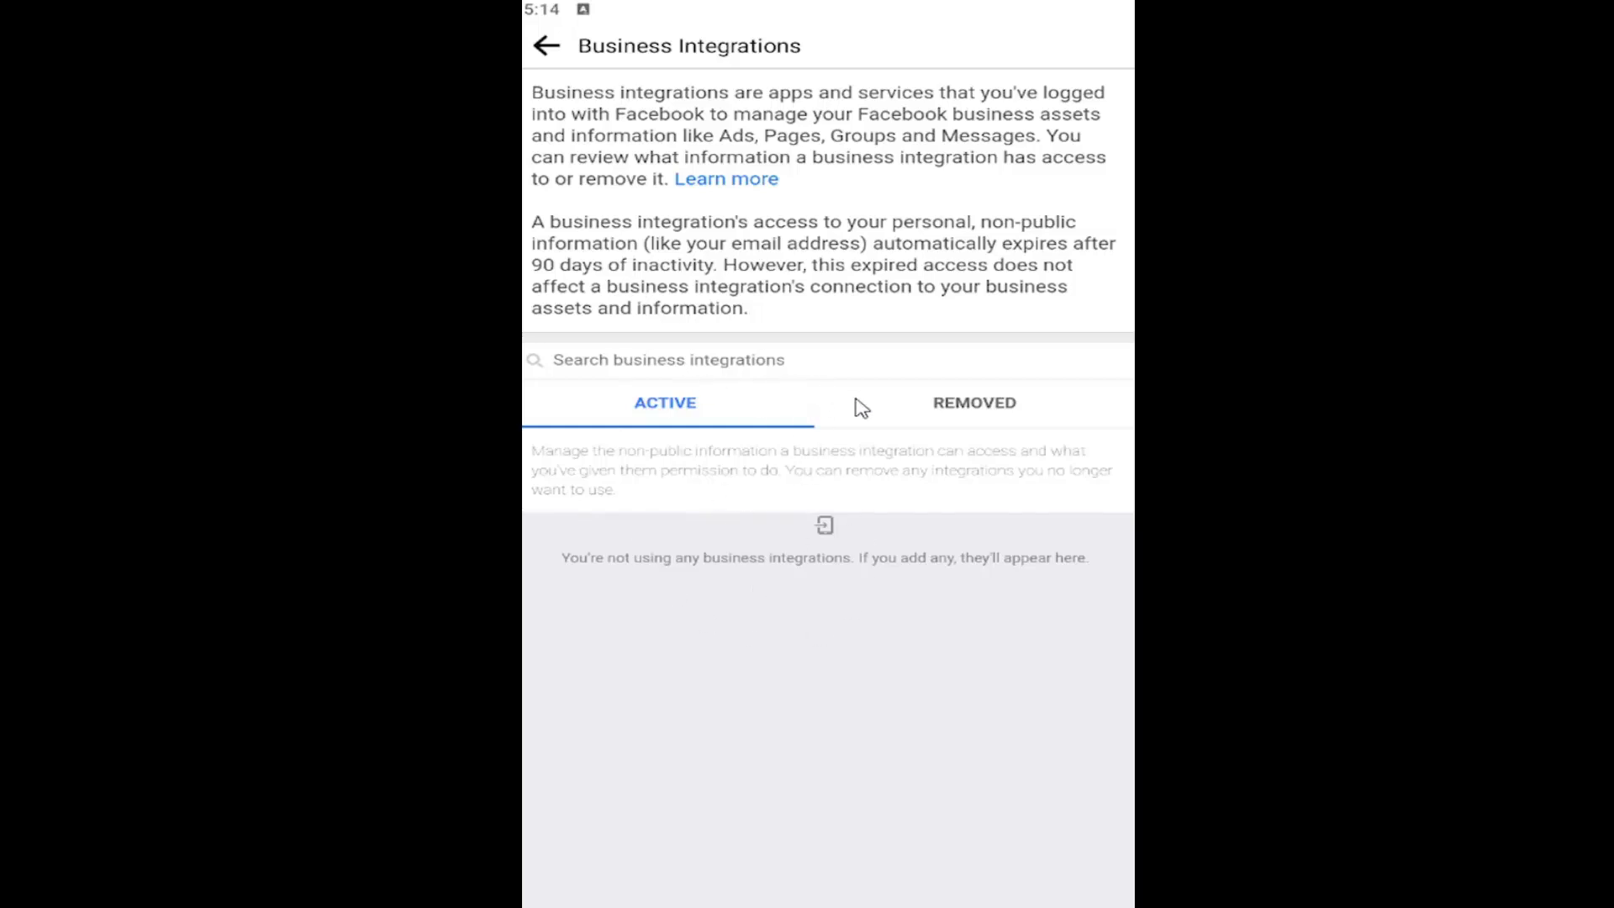
{"action": "left_click", "coordinate": [973, 401]}
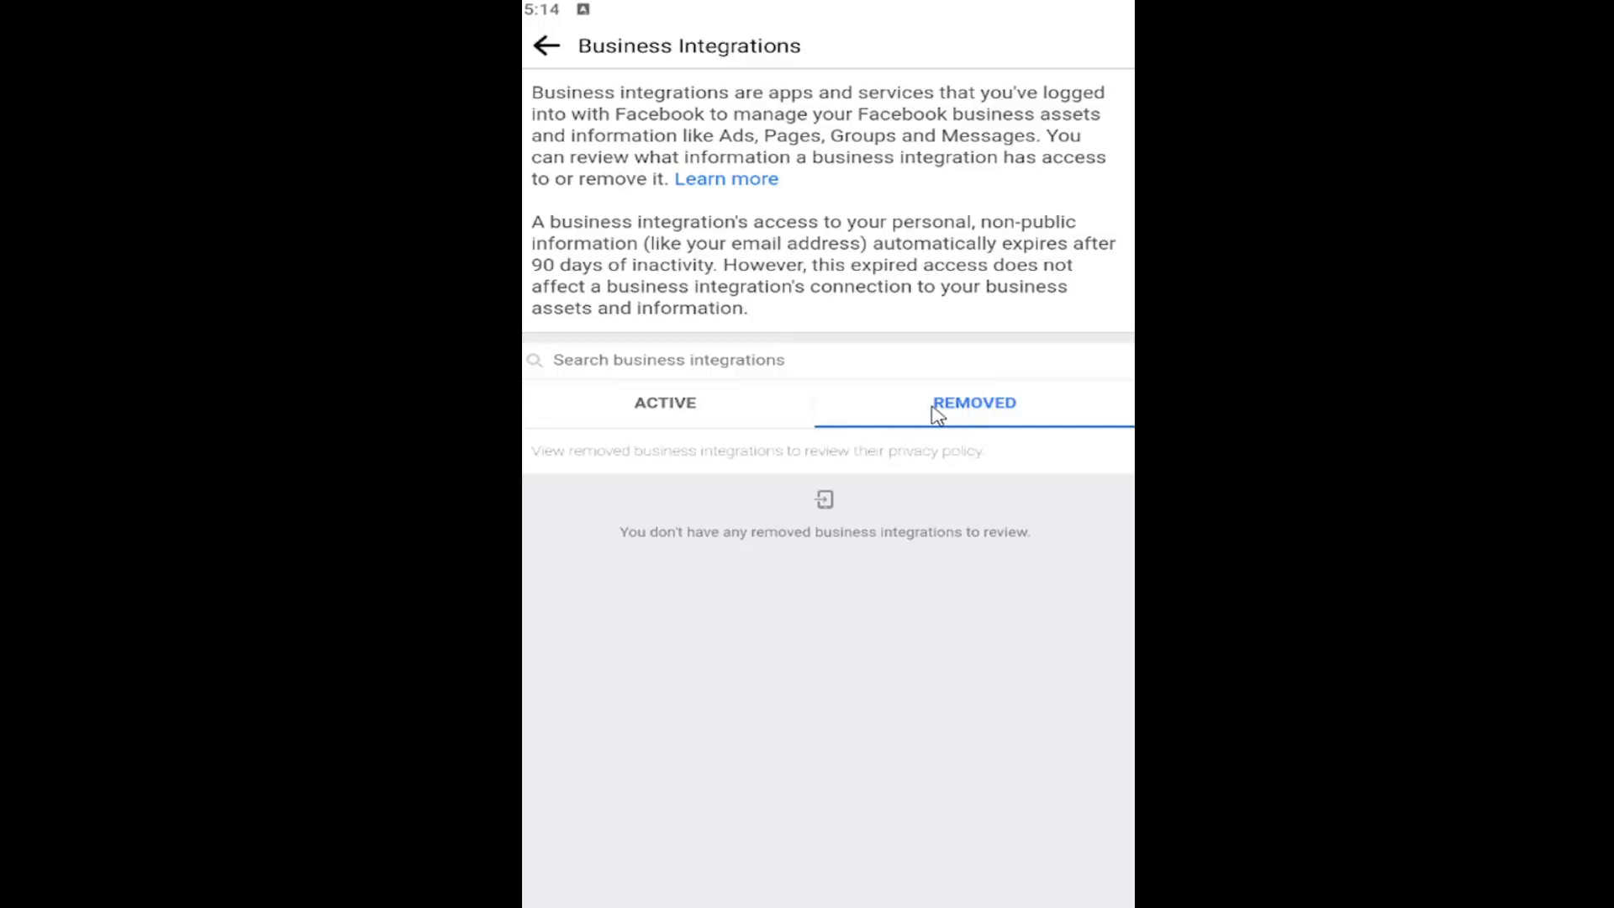
{"action": "left_click", "coordinate": [666, 402]}
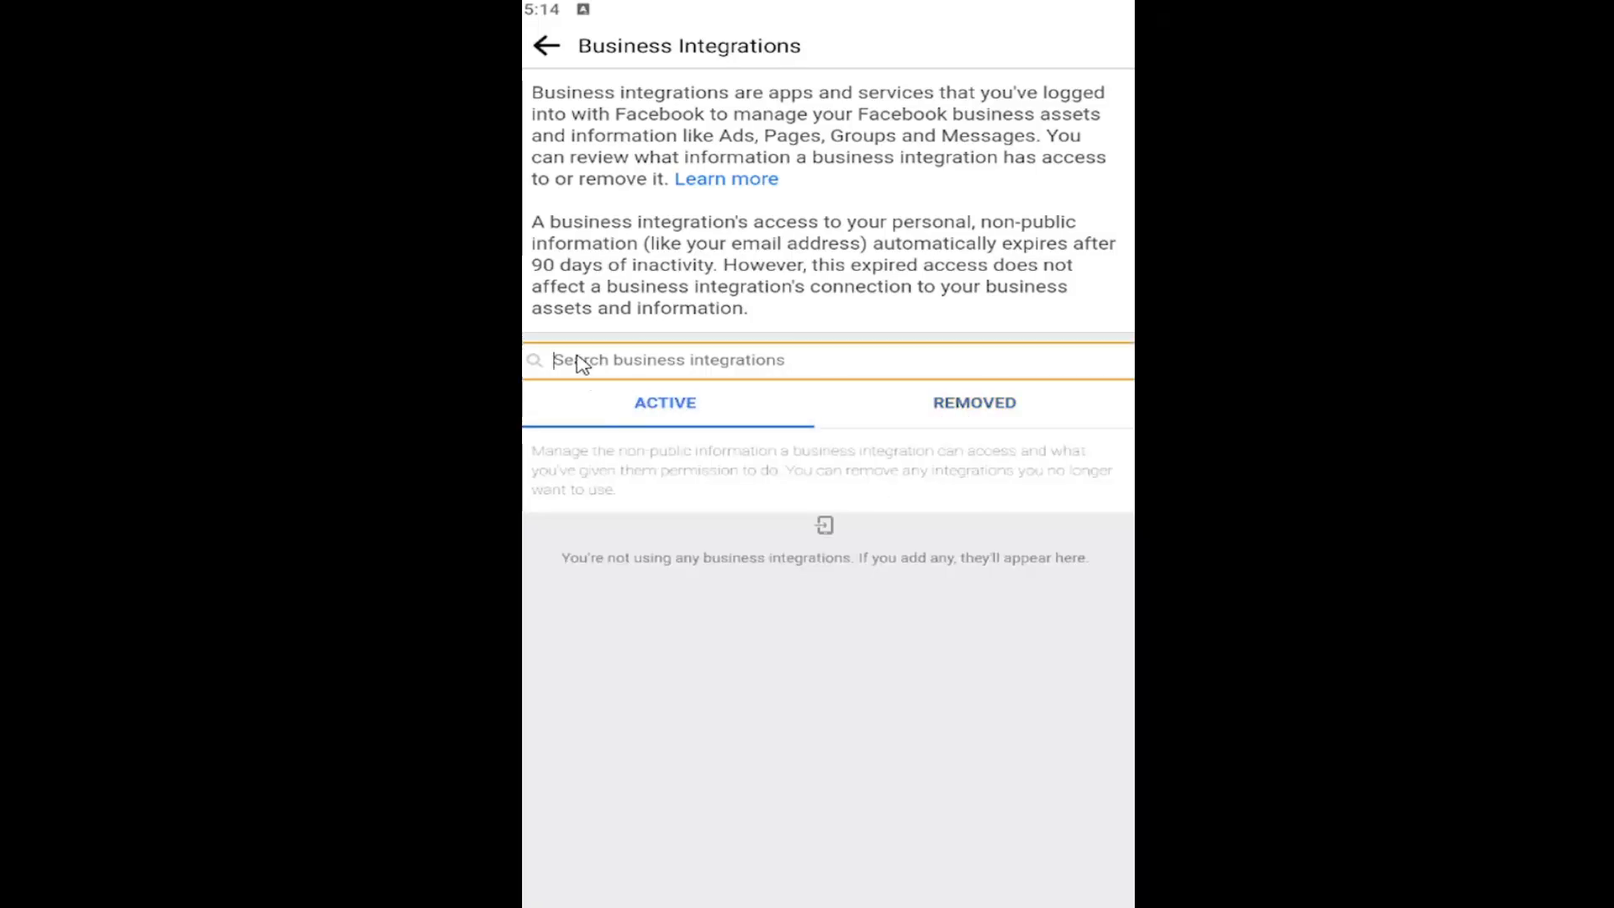
Step: Try the business integrations search field with 'd', then go back to Settings & privacy
{"action": "left_click", "coordinate": [669, 360]}
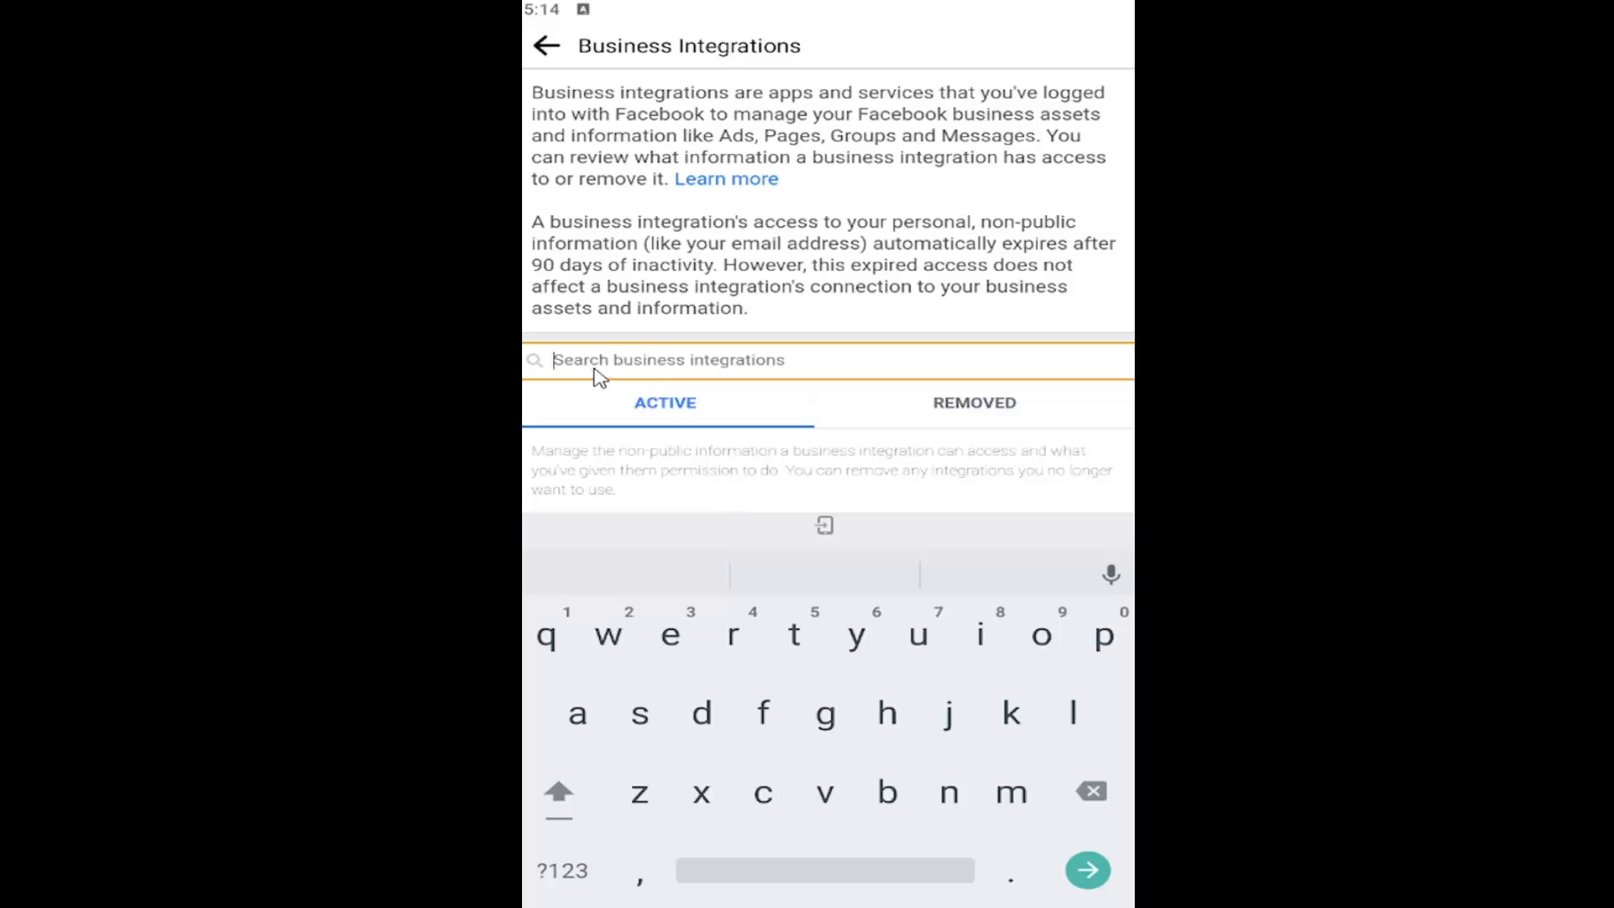
{"action": "left_click", "coordinate": [671, 636]}
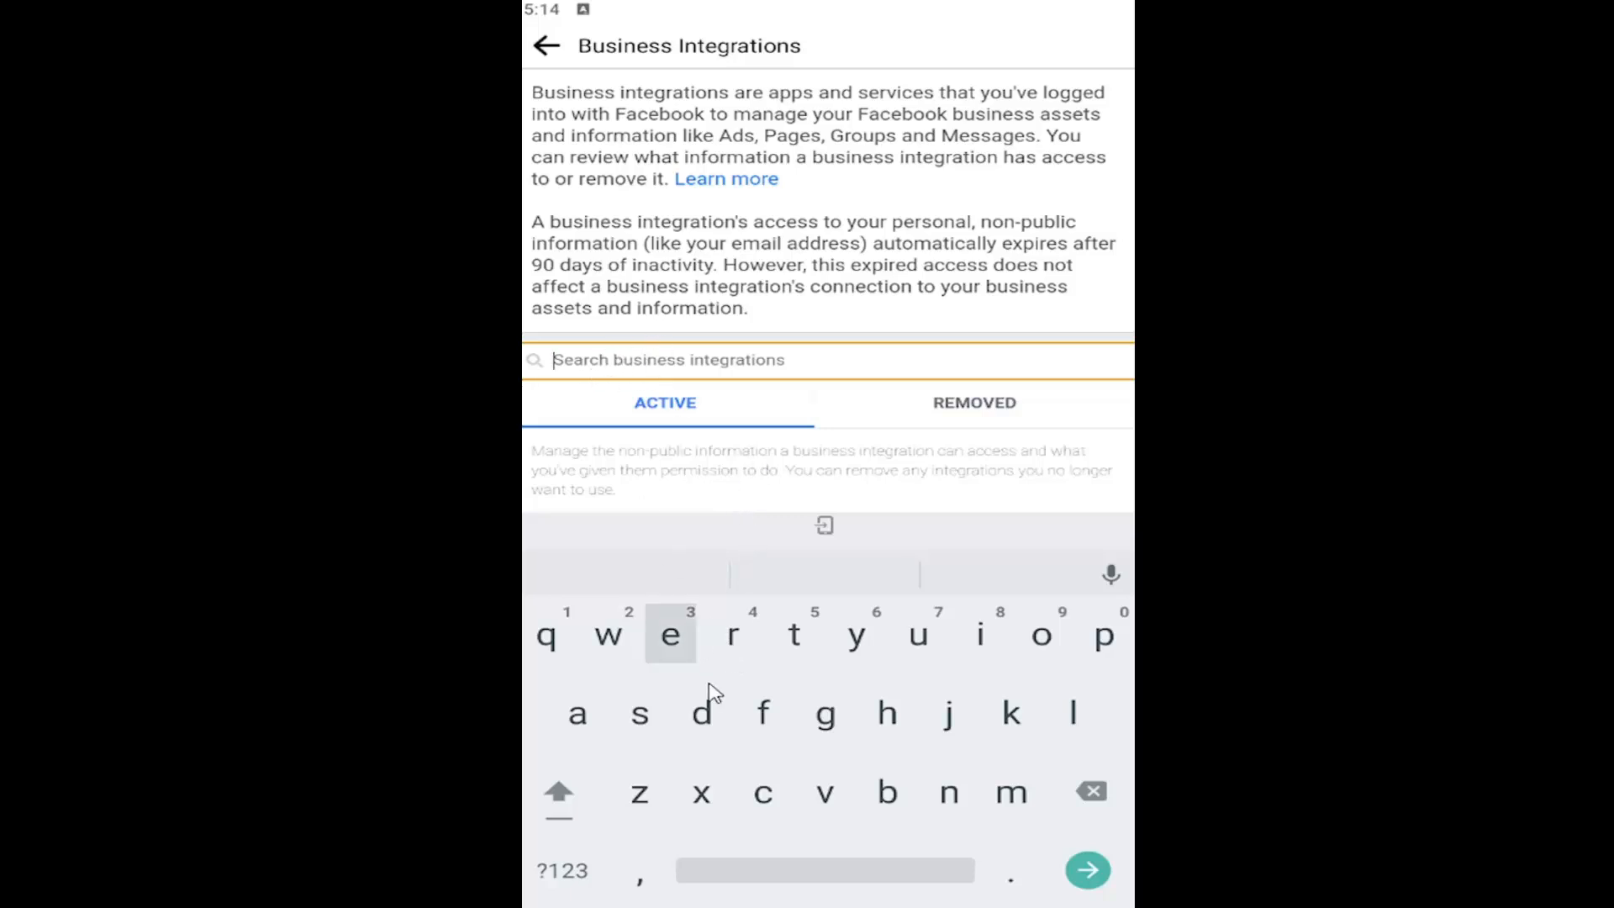
{"action": "type", "text": "d"}
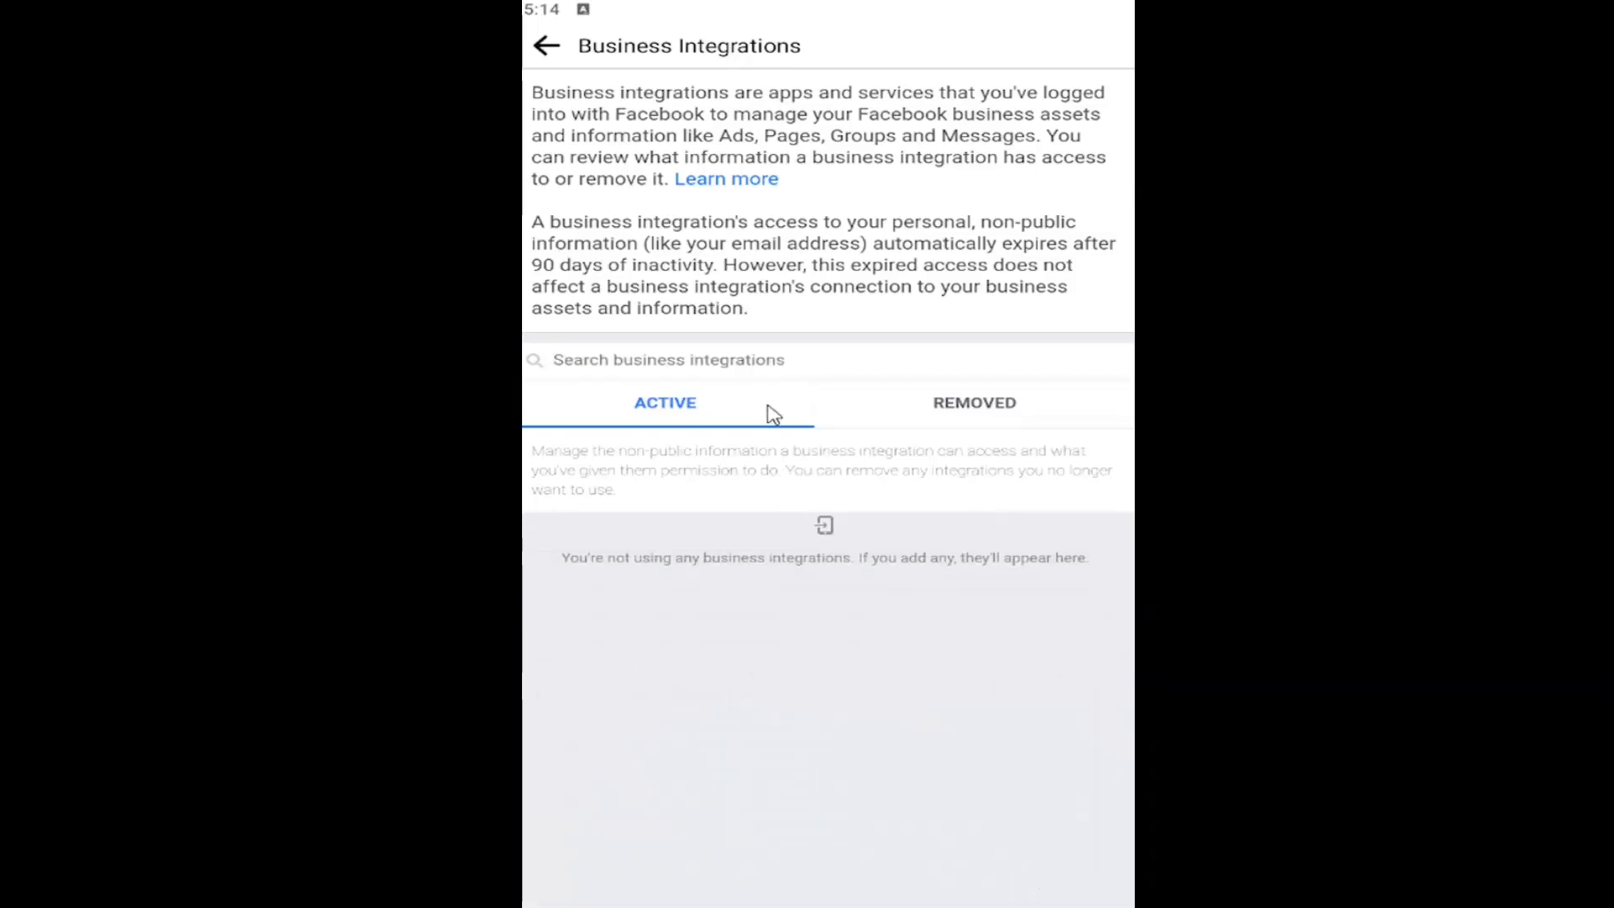
{"action": "left_click", "coordinate": [548, 45]}
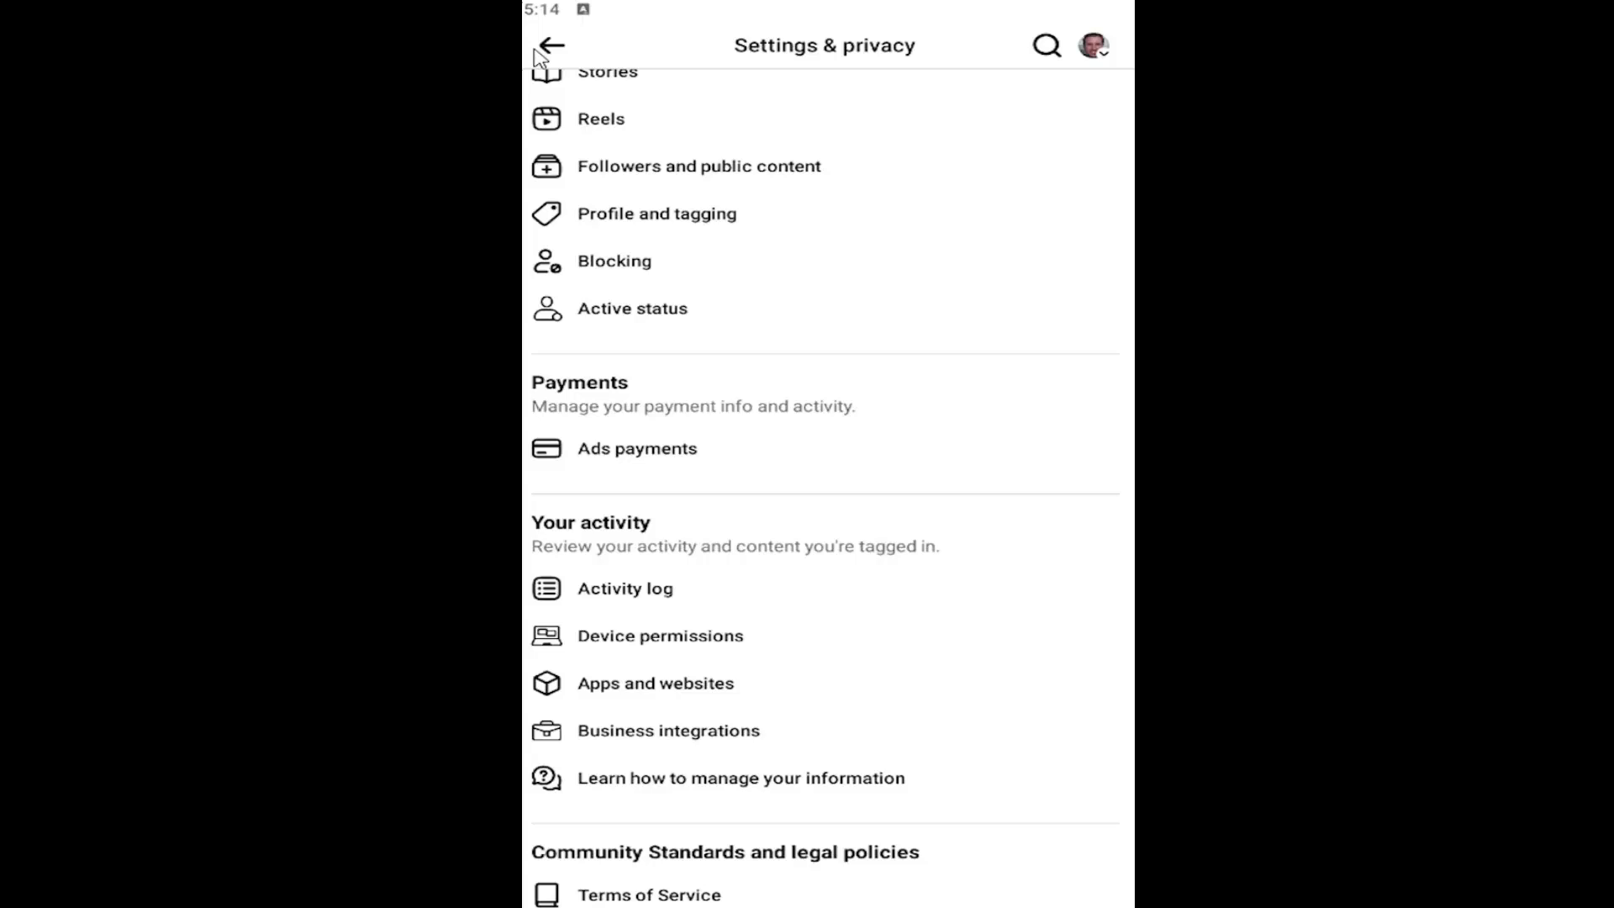